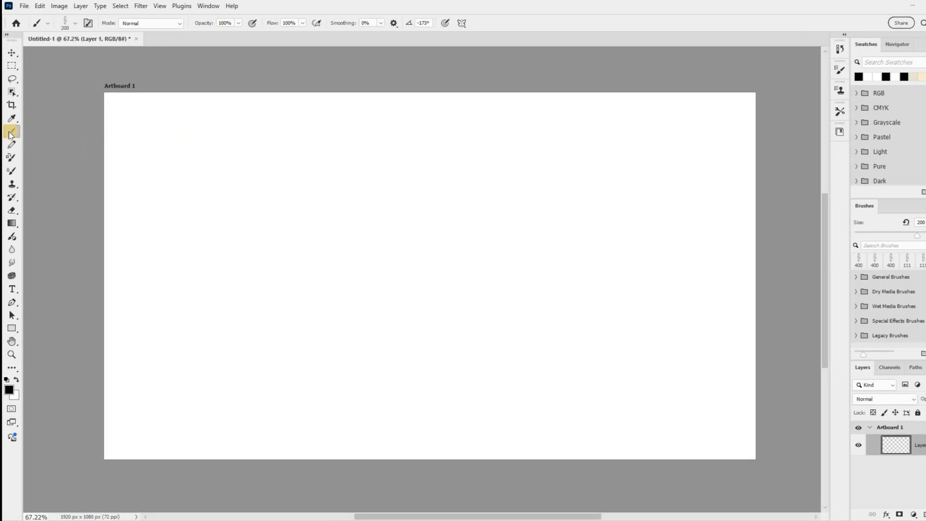
Activate the textured Brush tool and dab a first speckled mark near the artboard's upper left.
{"action": "left_click", "coordinate": [188, 147]}
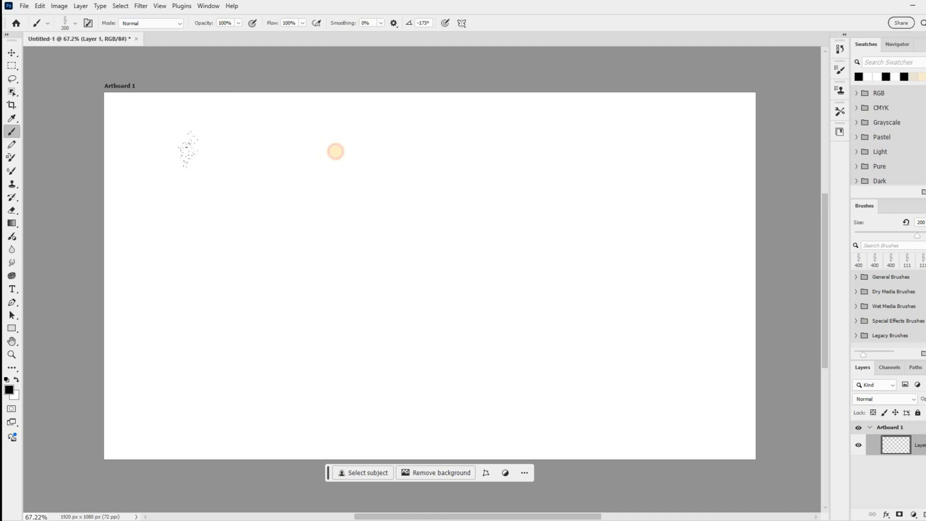
Paint a thick, rough black horizontal stroke across the top of the artboard.
{"action": "left_click_drag", "start_coordinate": [189, 151], "coordinate": [614, 150]}
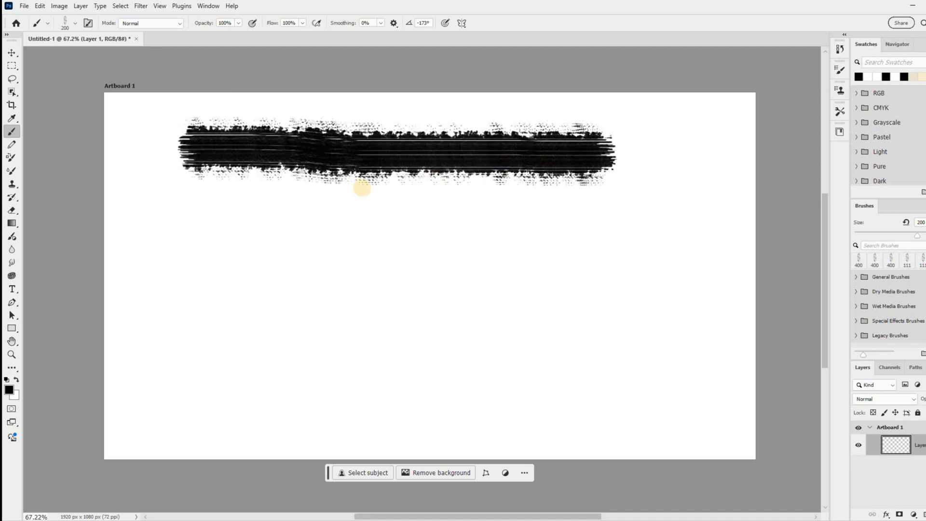
{"action": "mouse_move", "coordinate": [198, 229]}
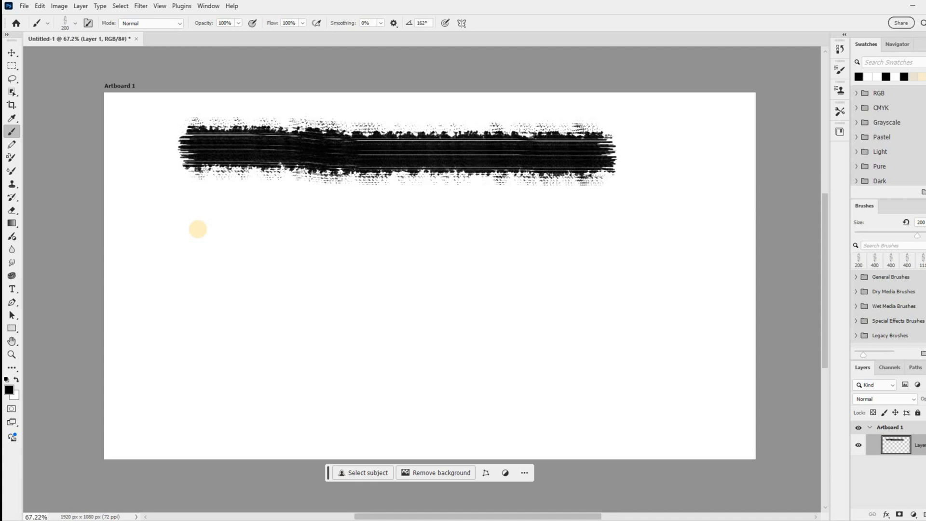
{"action": "mouse_move", "coordinate": [418, 230]}
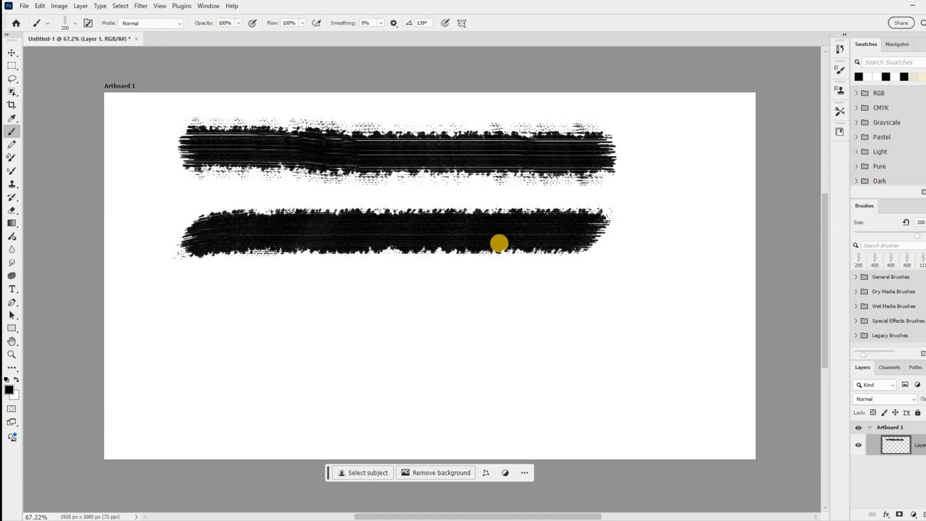
{"action": "mouse_move", "coordinate": [332, 276]}
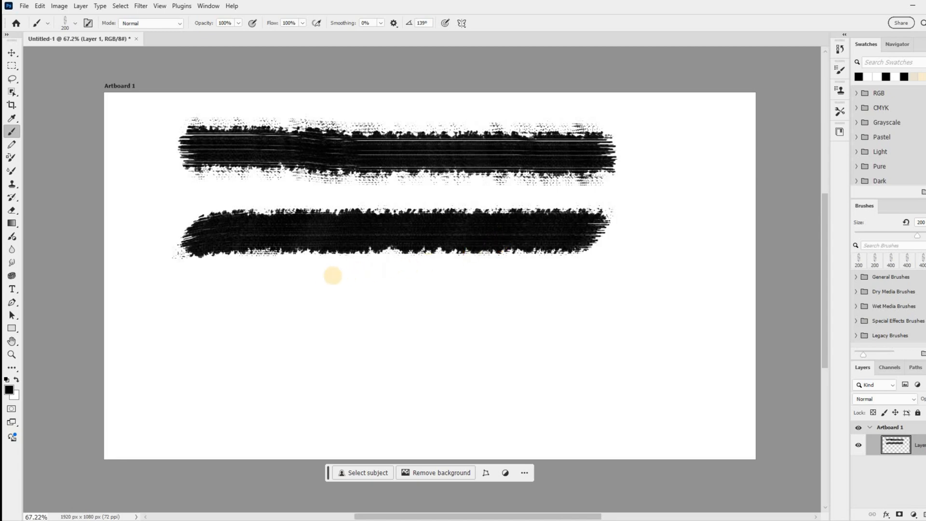
{"action": "mouse_move", "coordinate": [205, 343]}
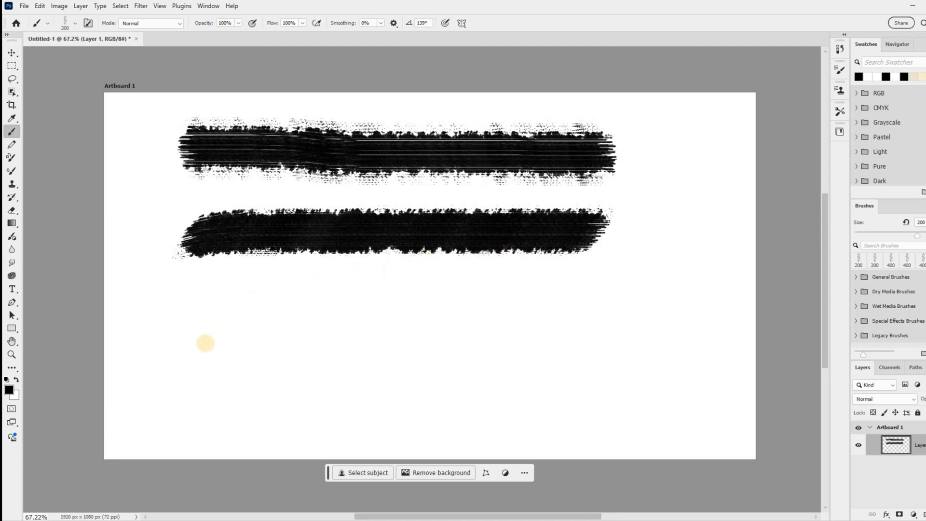